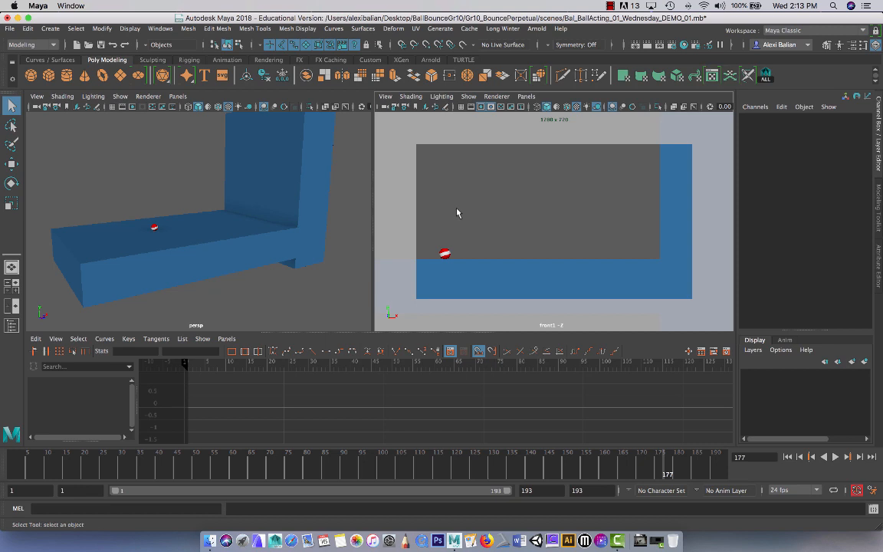
mouse_move(294, 259)
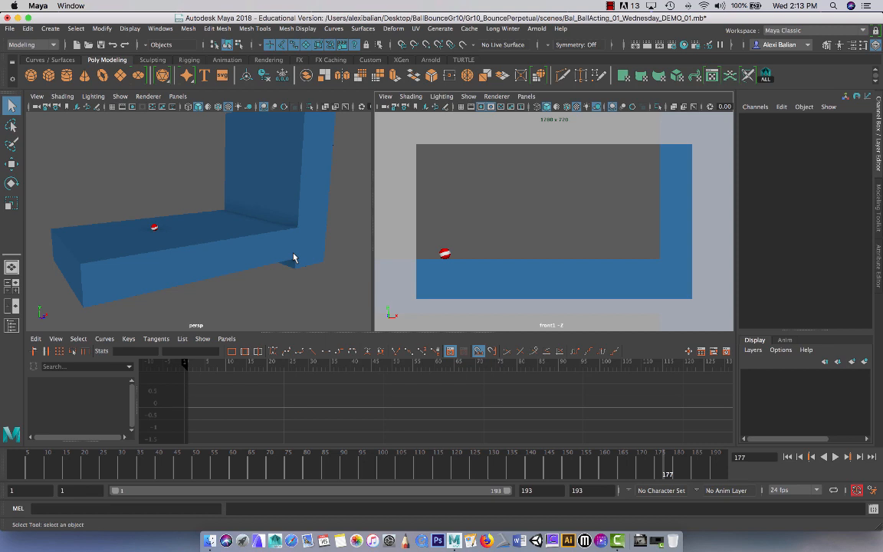
mouse_move(492, 229)
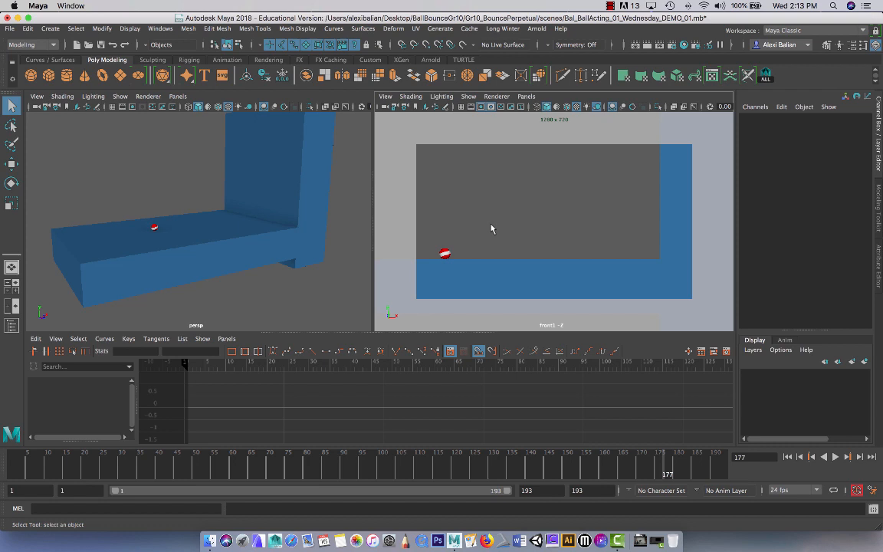
- Play the ball-bounce animation forward, then stop playback at frame 129
left_click(835, 457)
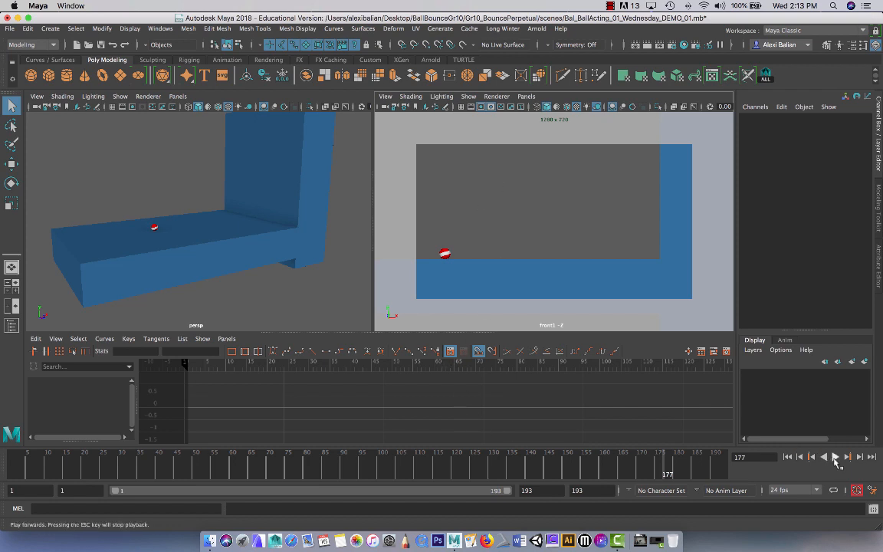
left_click(835, 457)
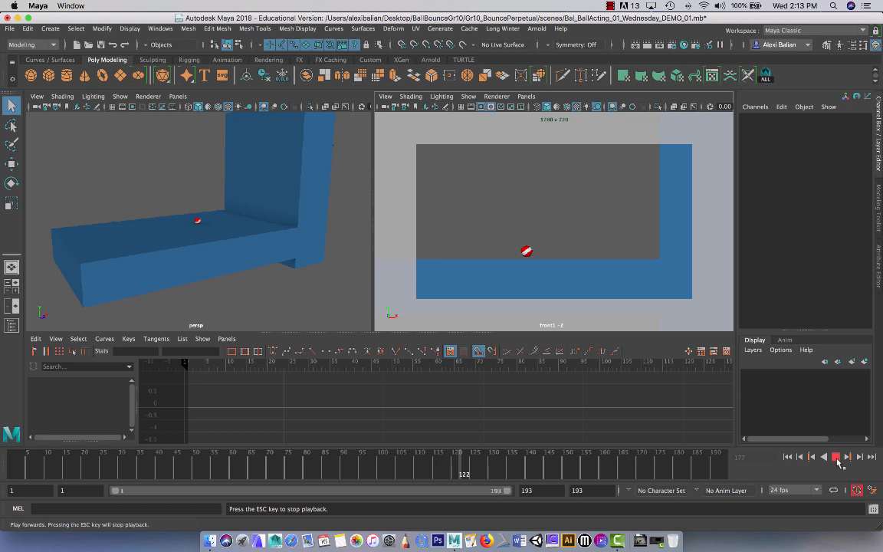
left_click(610, 6)
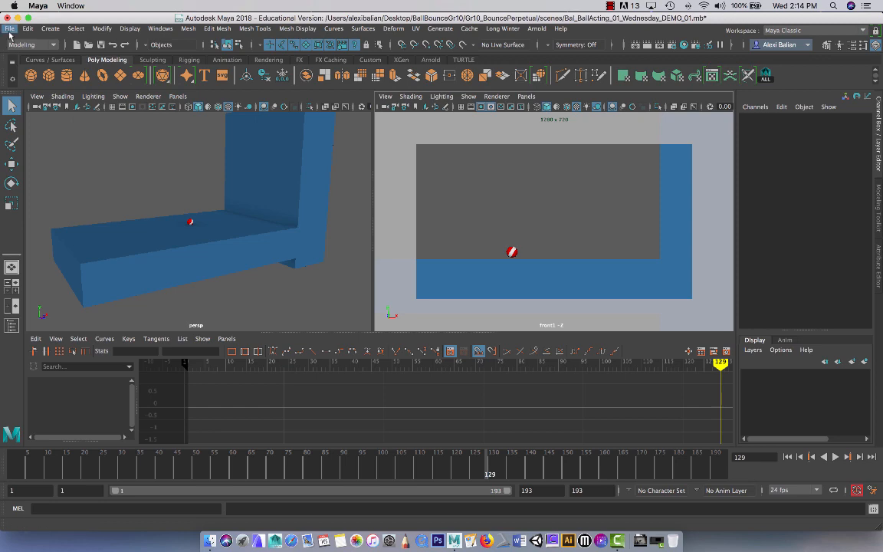
- Set the project to Gr10_BouncePerpetual and save the scene as Bal_BallActing_01_Wednesday_DEMO_03.mb
left_click(10, 28)
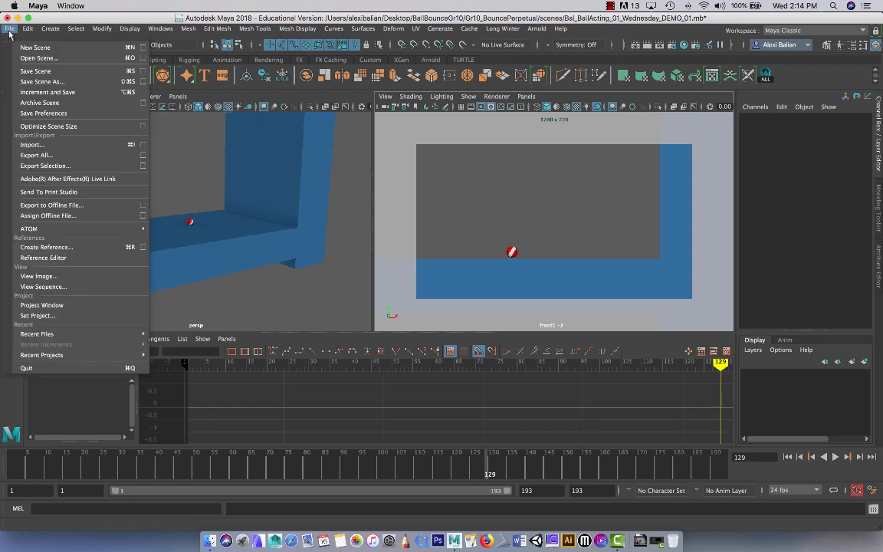
left_click(37, 315)
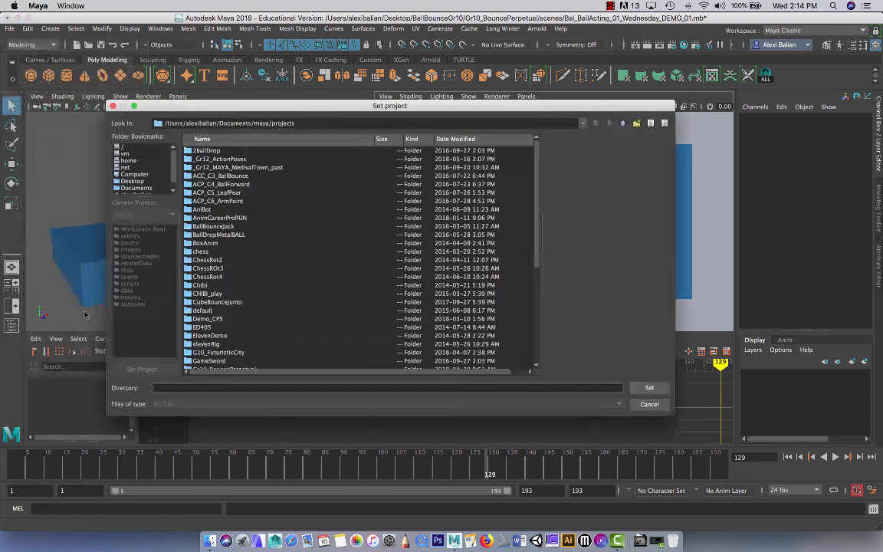
left_click(132, 181)
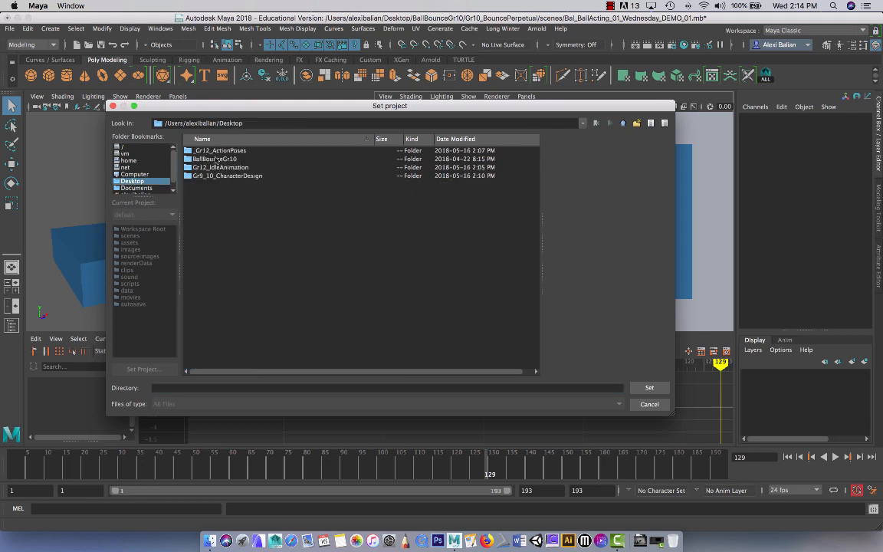
left_click(215, 159)
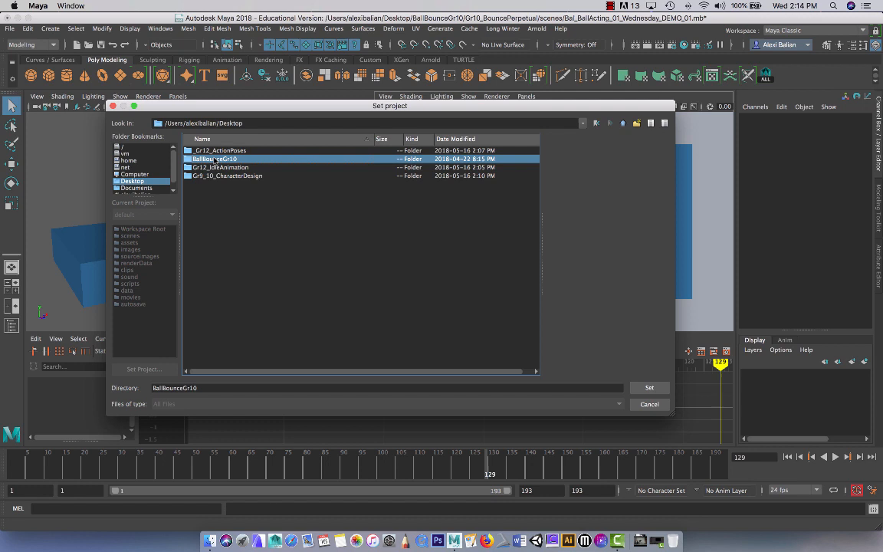
double_click(215, 159)
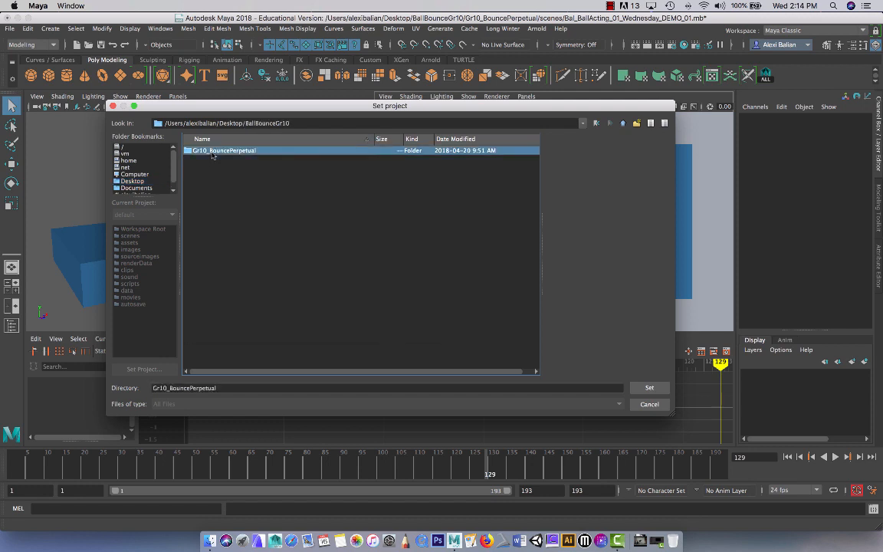
left_click(650, 387)
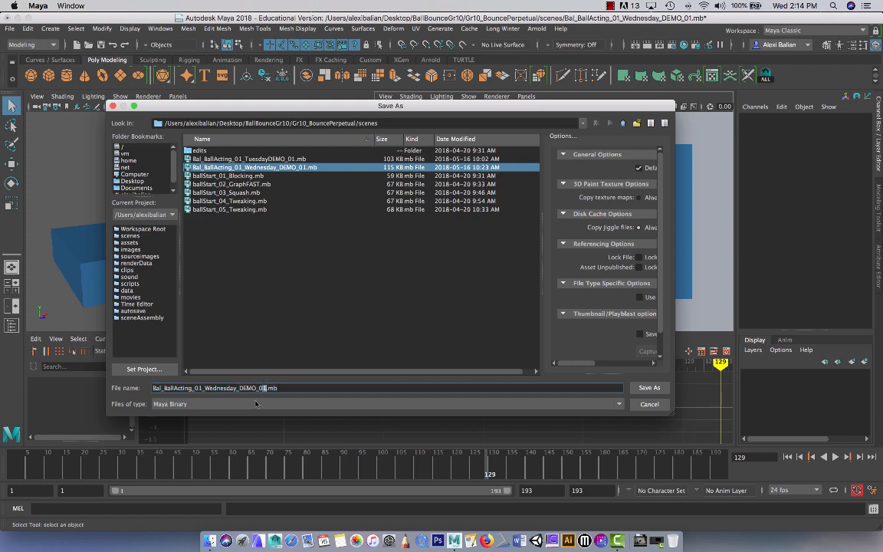
left_click(649, 388)
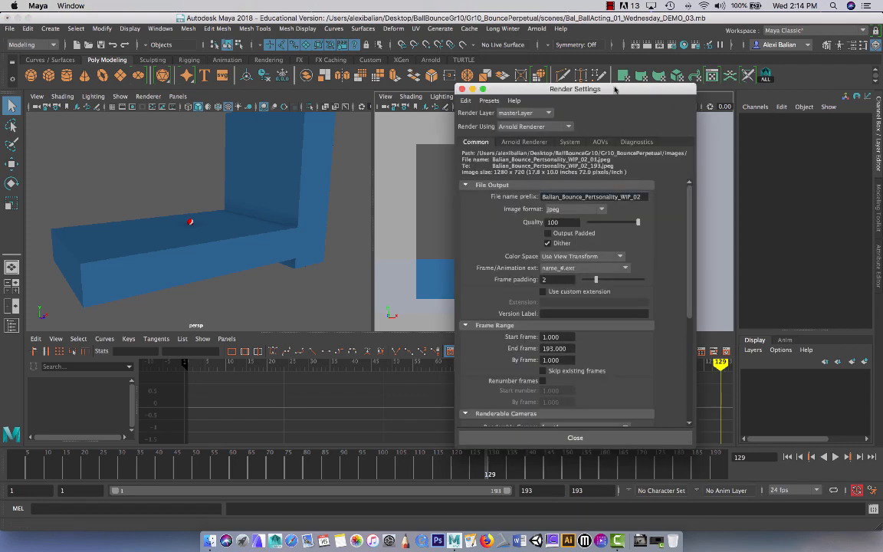
- Move Render Settings aside and enter Balian_Bounce_Demo as the file name prefix
left_click_drag(575, 89, 486, 62)
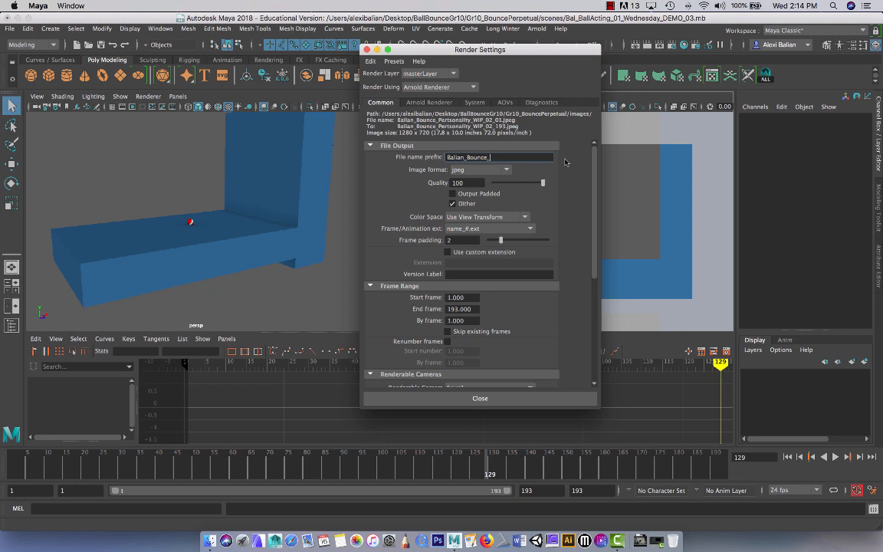
type("Demo")
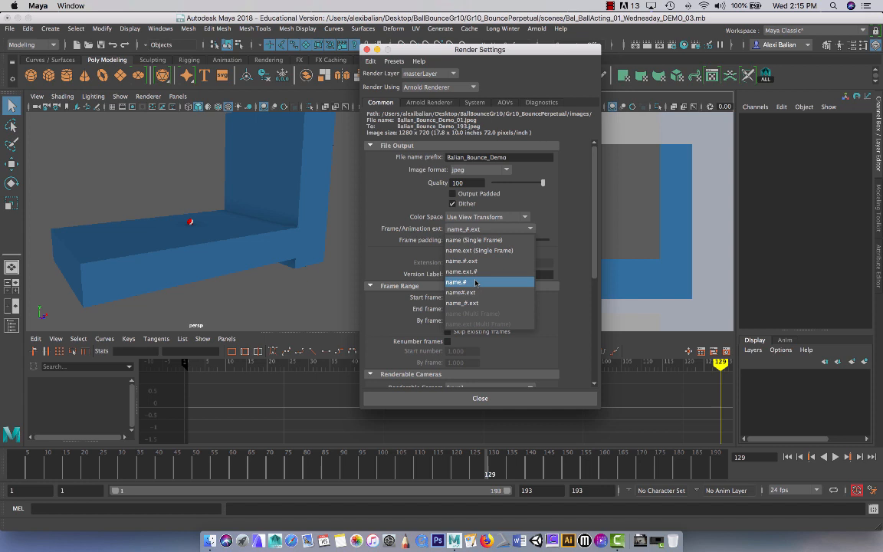
mouse_move(476, 303)
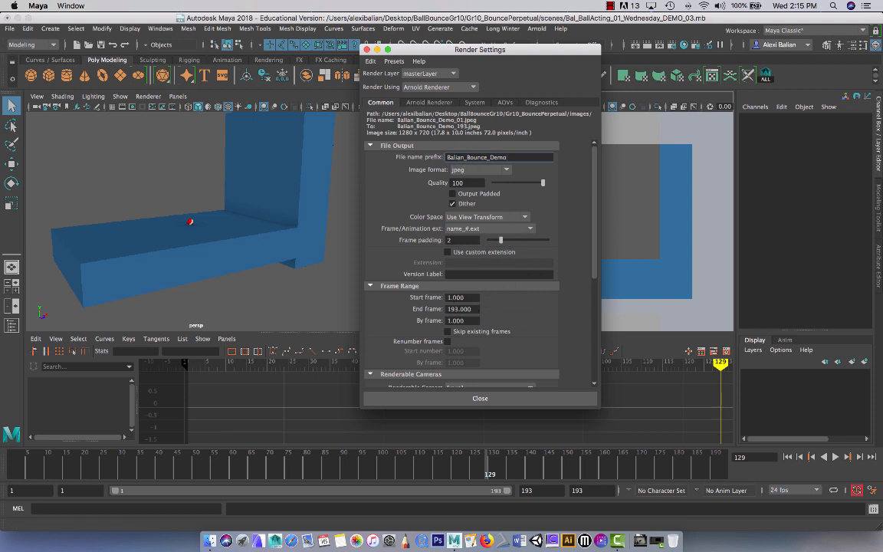
- Scroll Render Settings to check frame range 1–193 and renderable camera front1
scroll("down", 3)
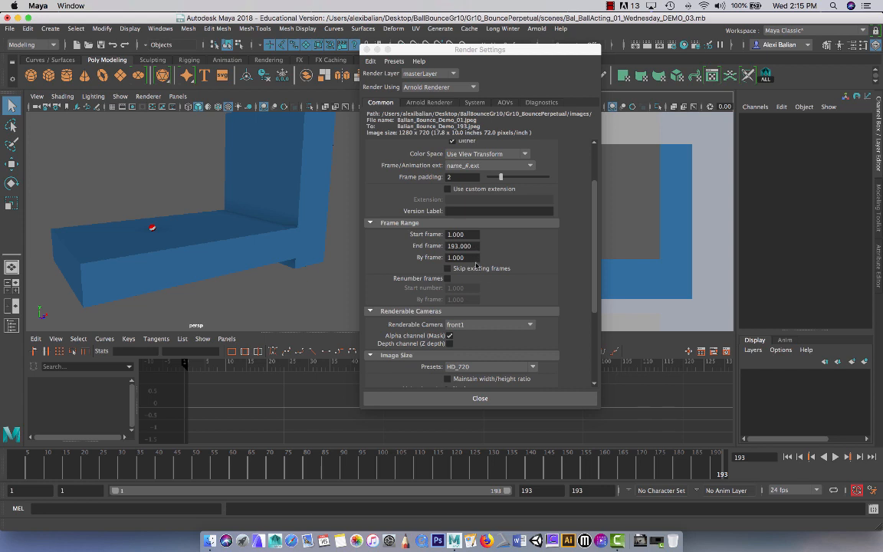
scroll("down", 3)
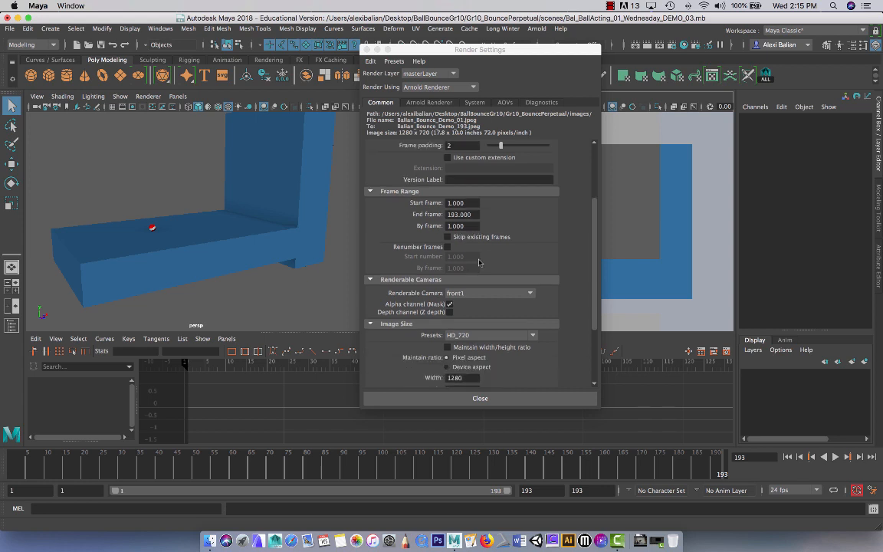
scroll("down", 3)
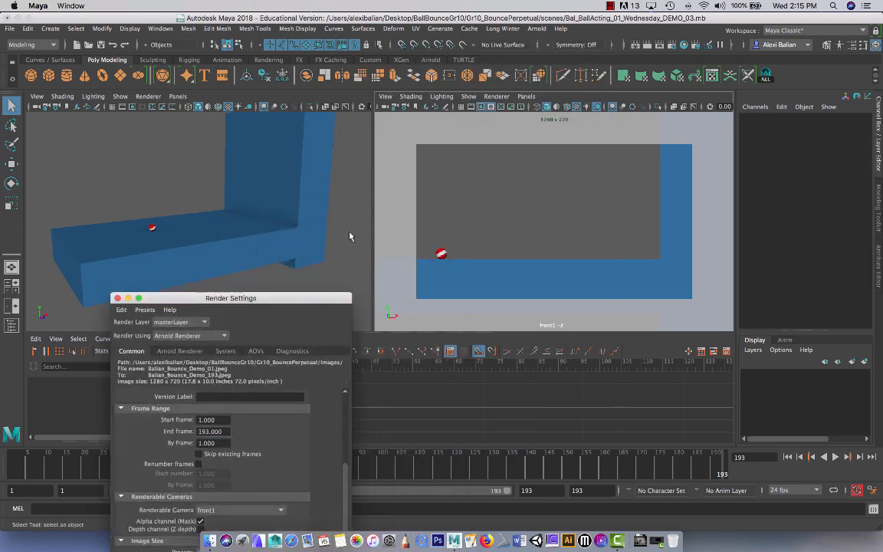
- Look through the front1 camera in the right viewport to confirm its 1280 x 720 gate
left_click(526, 96)
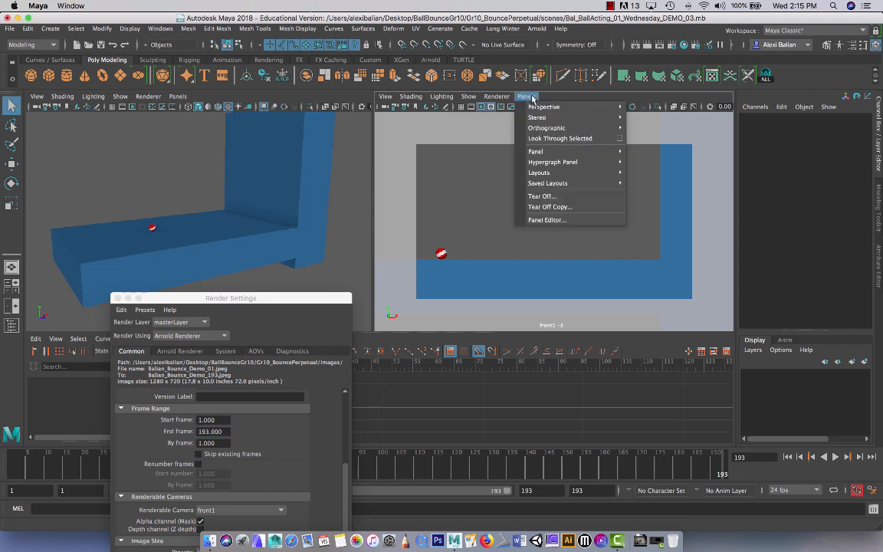
mouse_move(545, 106)
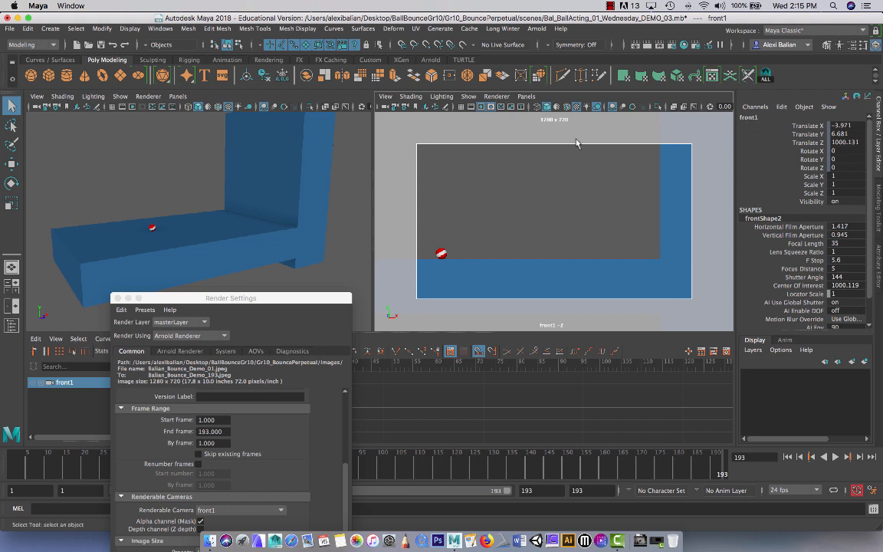
mouse_move(620, 200)
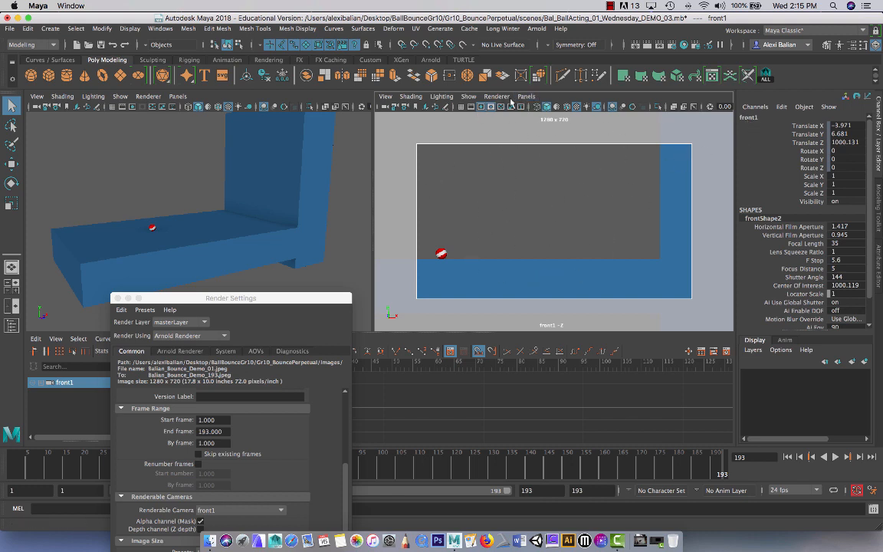
left_click(526, 95)
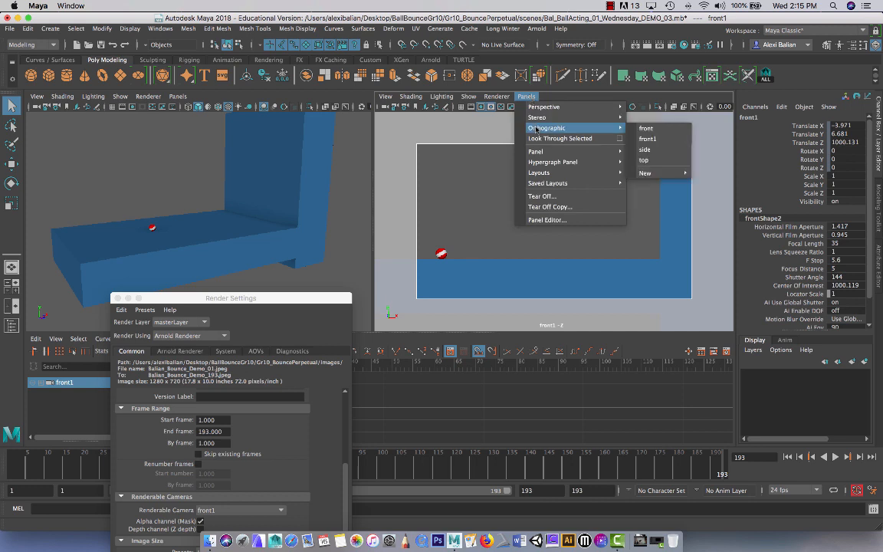
mouse_move(559, 138)
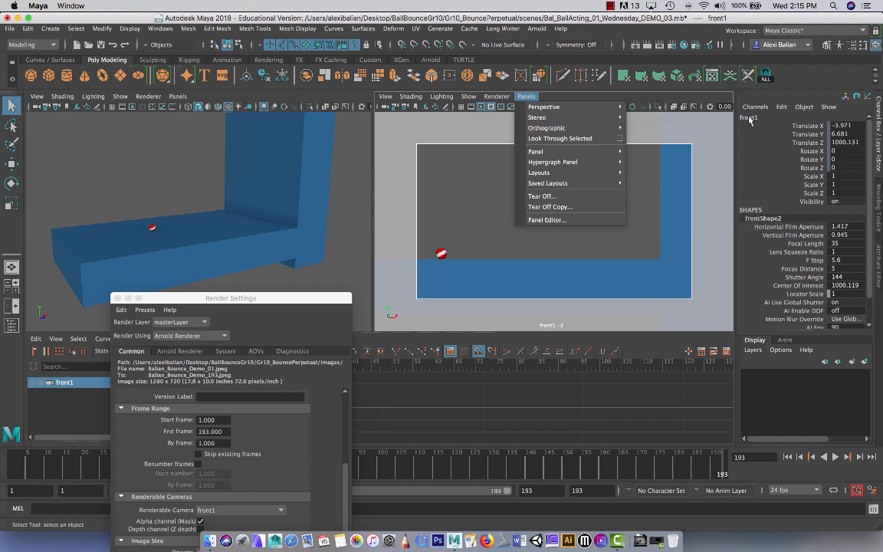
mouse_move(546, 128)
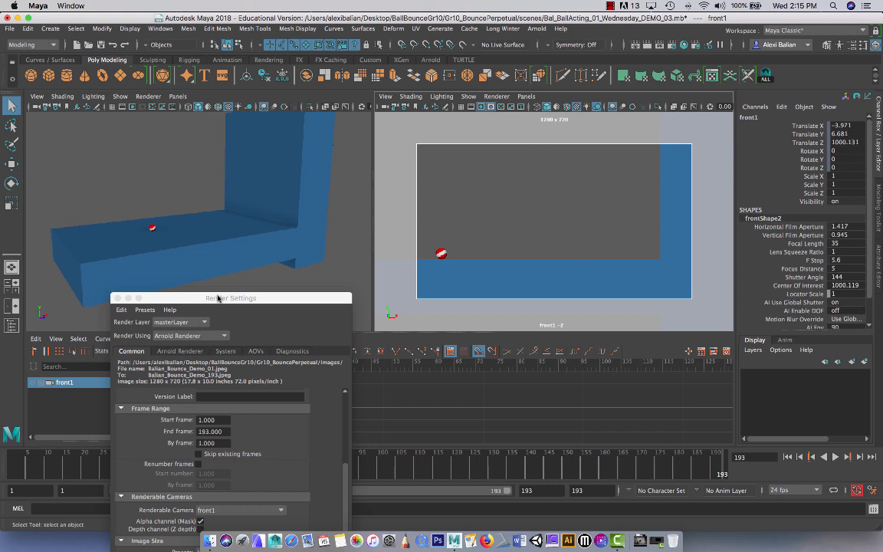
- Keep the HD_720 image size, review Arnold AA samples at 3, and close Render Settings
left_click_drag(230, 297, 391, 59)
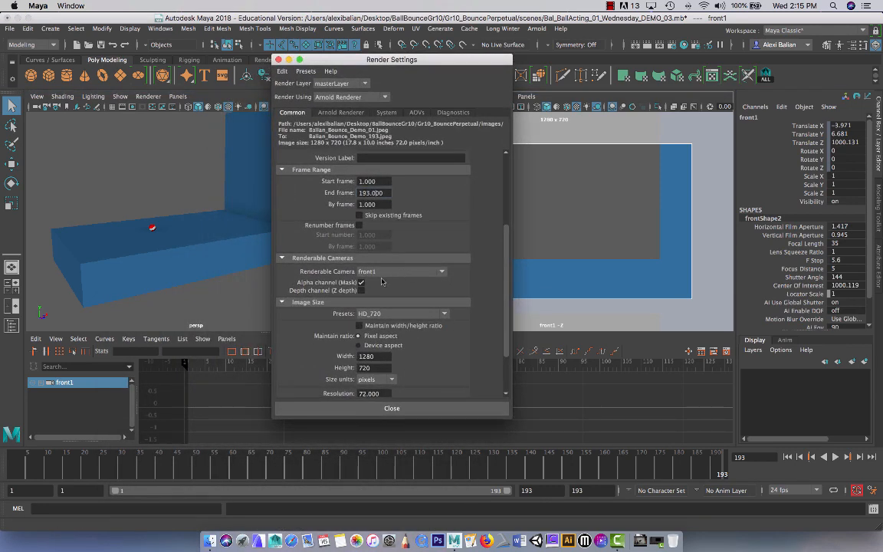
left_click(444, 253)
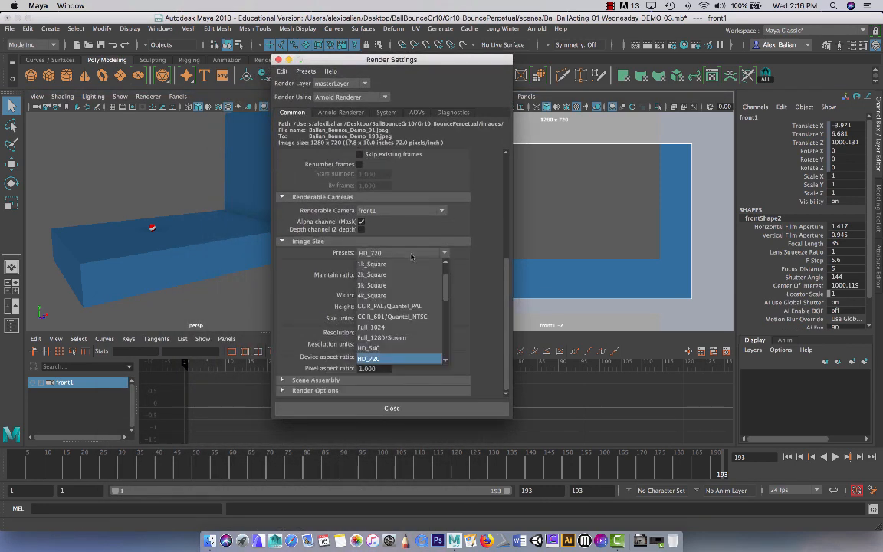
left_click(369, 358)
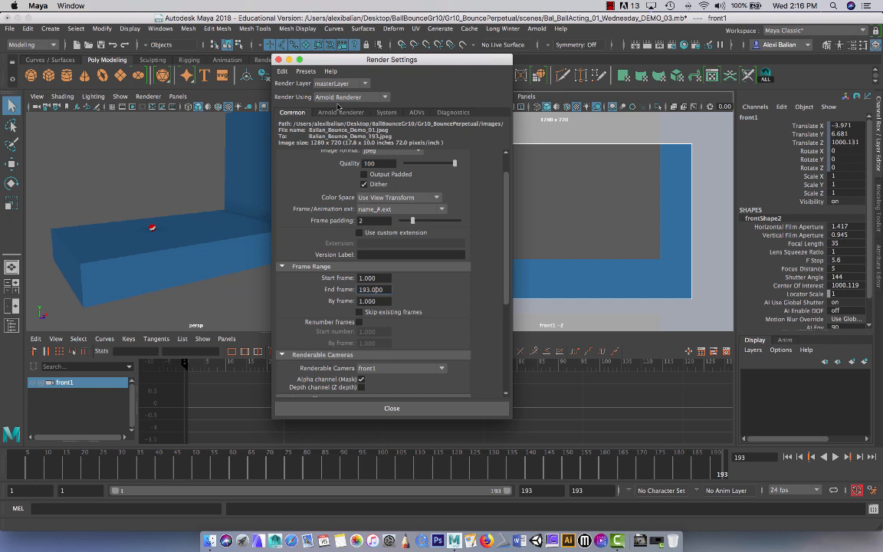
left_click(340, 112)
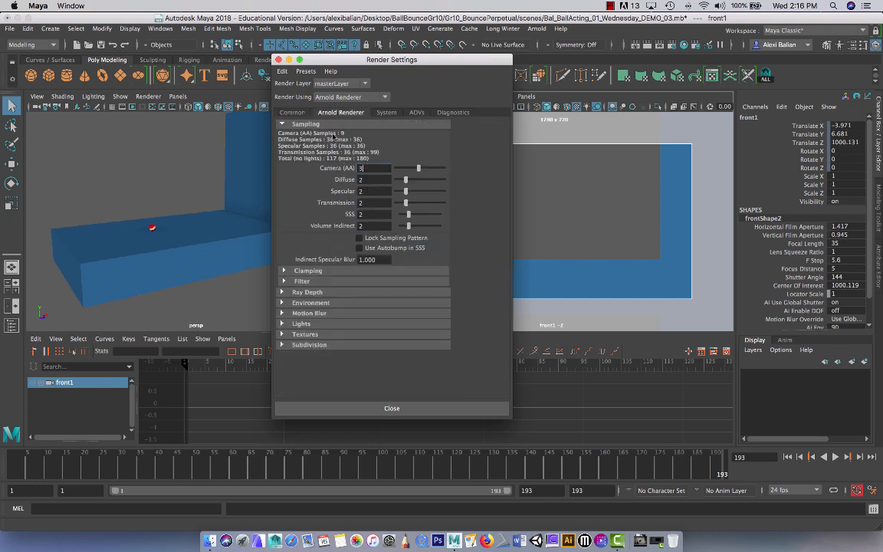
left_click(391, 408)
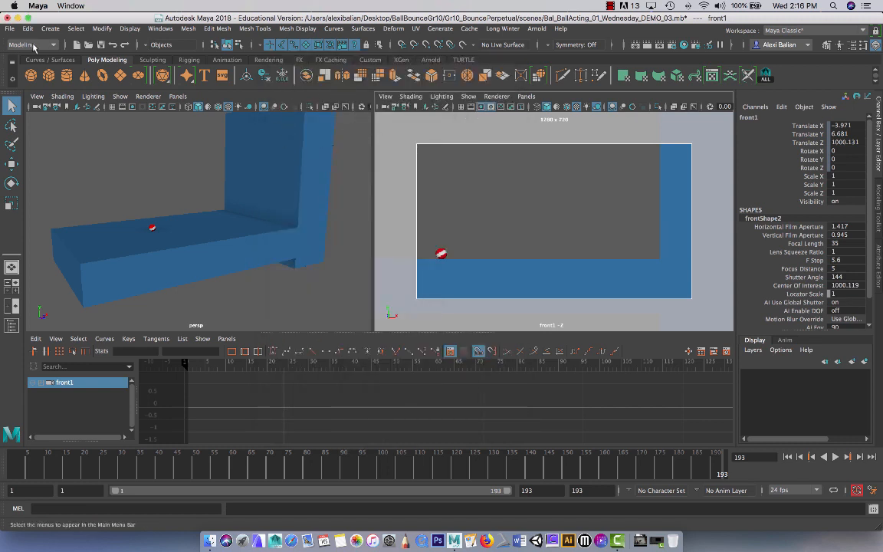
- Change the menu set dropdown from Modeling to Rendering and open the Render menu
left_click(31, 44)
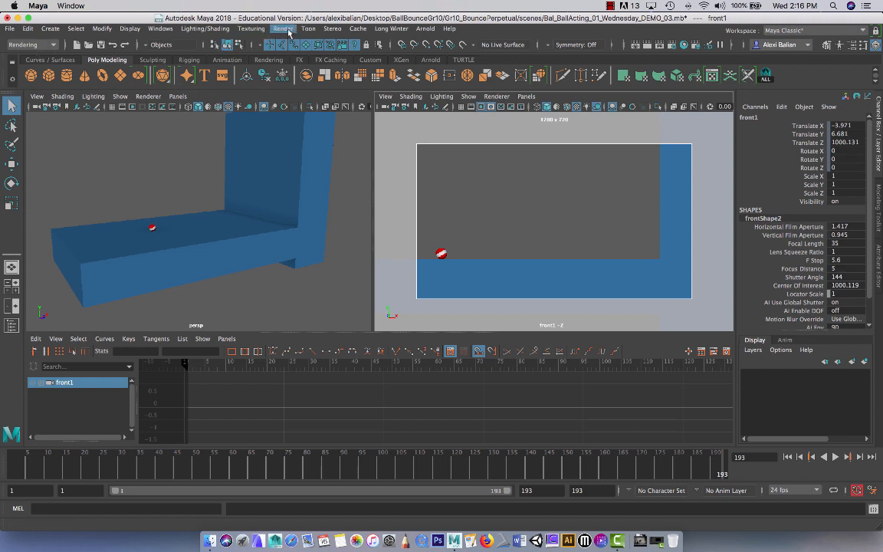
left_click(283, 28)
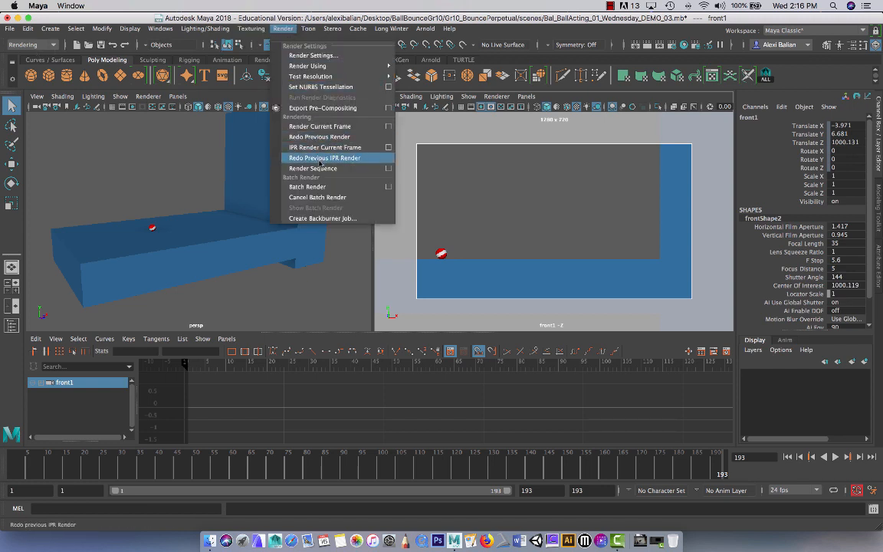
- Batch-render all 193 frames from the front1 camera with Render Sequence
left_click(312, 168)
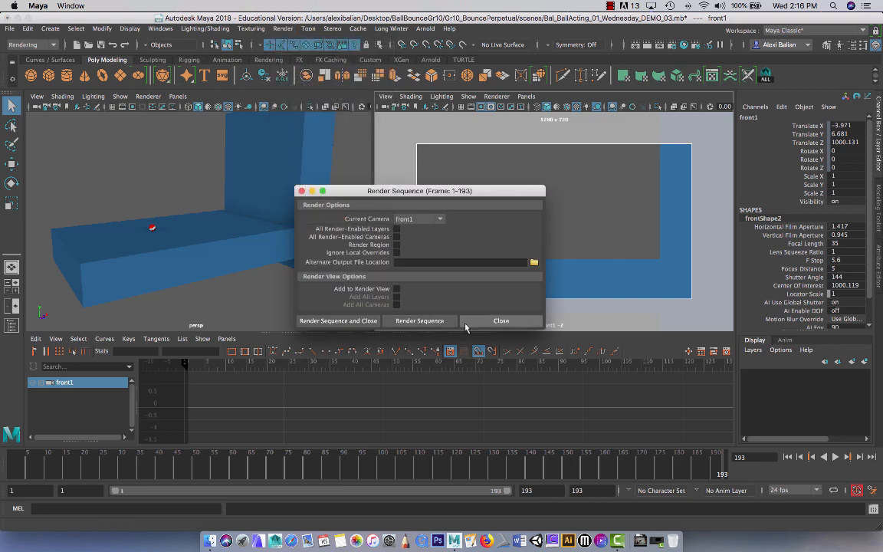
left_click(420, 321)
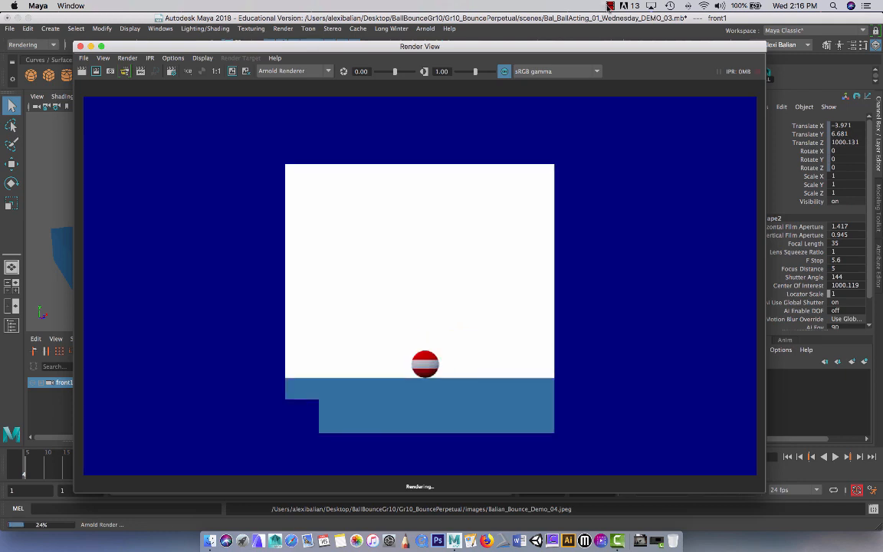
left_click(611, 5)
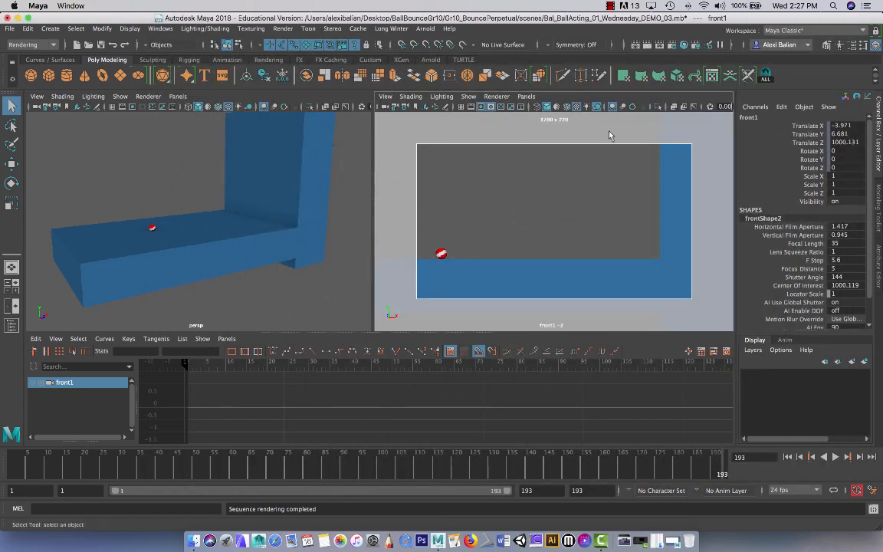
mouse_move(516, 236)
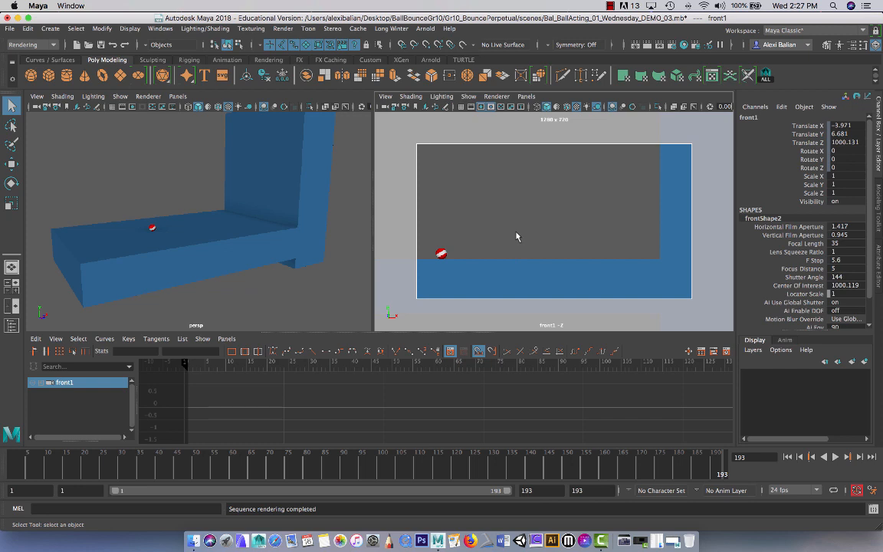
- Switch the right viewport to the front camera and turn on the 1280 x 720 resolution gate
left_click(526, 96)
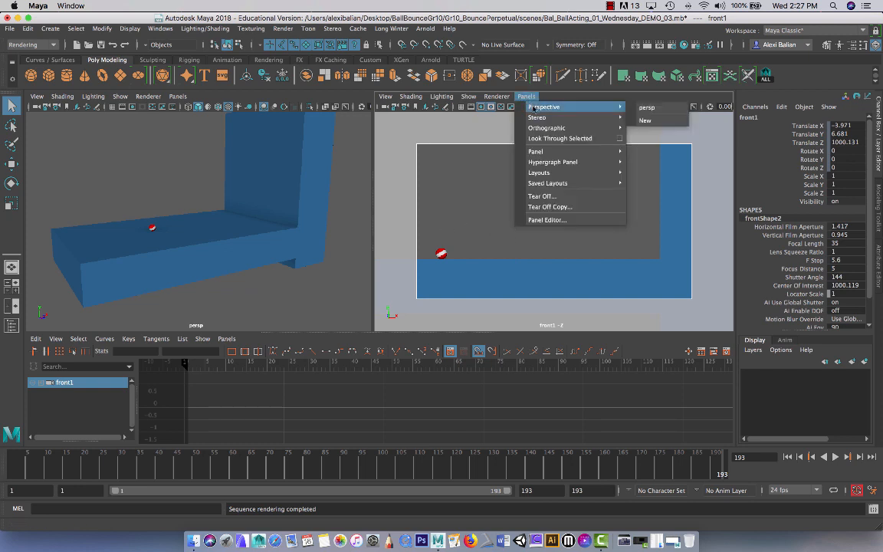
mouse_move(547, 128)
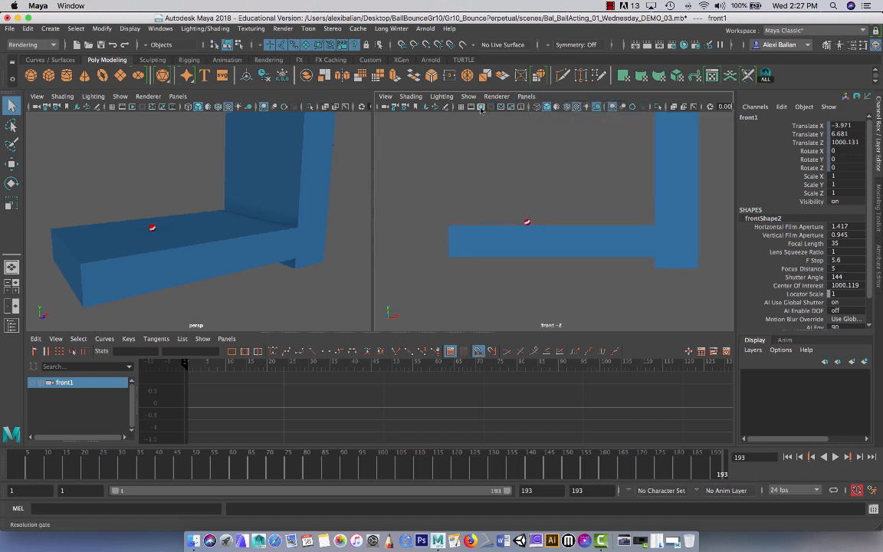
left_click(484, 107)
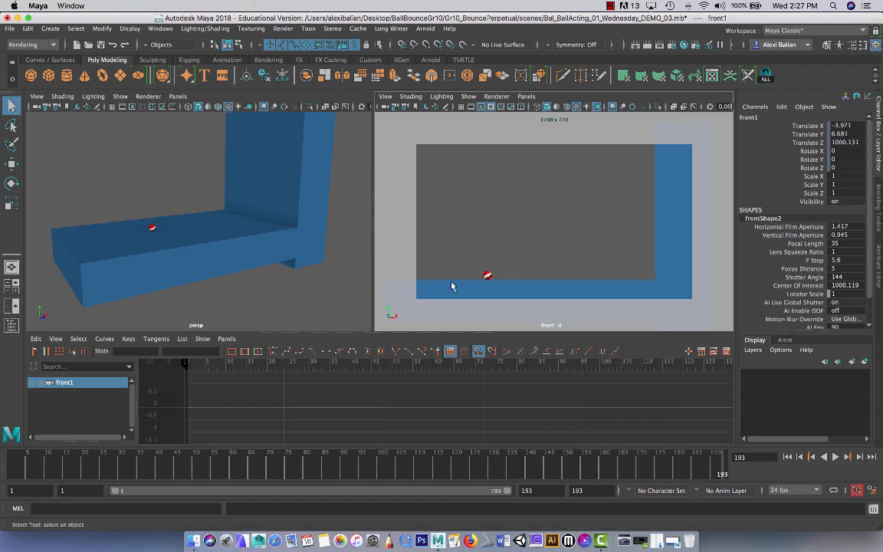
mouse_move(672, 253)
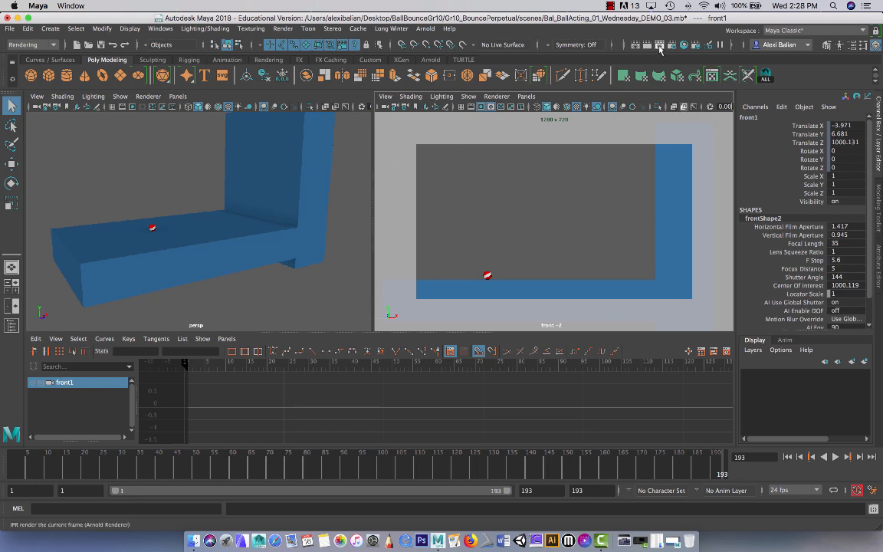
- Test-render frame 193 with IPR, then launch QuickTime Player 7 from the Dock
left_click(660, 43)
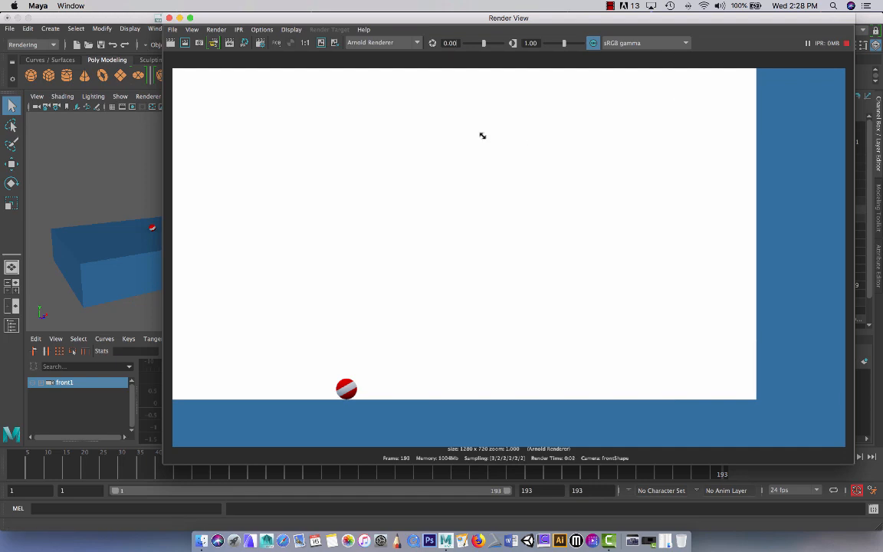
mouse_move(369, 147)
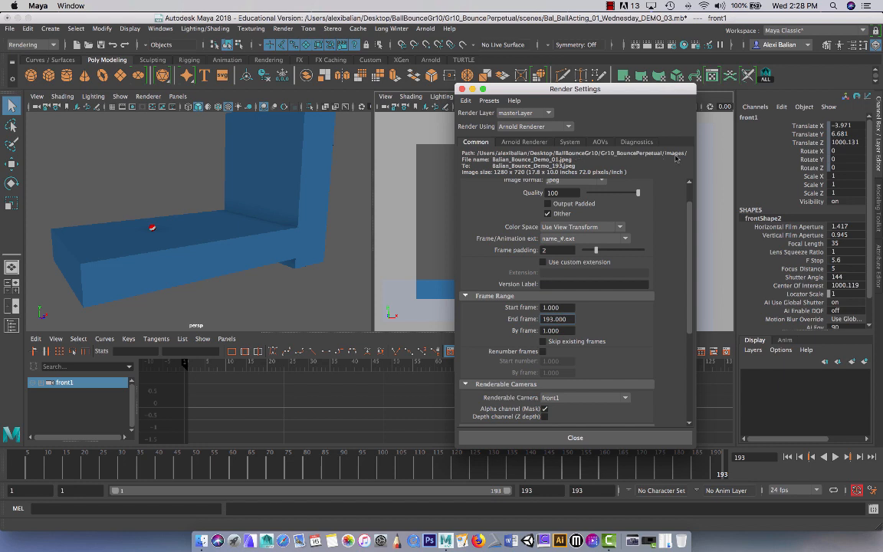
left_click(575, 437)
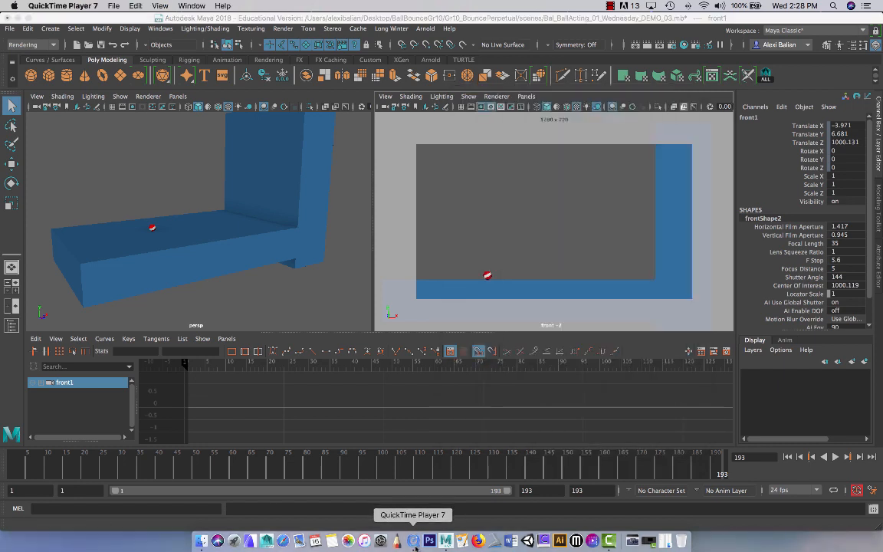
- Open the Balian_Bounce_Demo JPEG sequence from frame 01 in Desktop > BallBounceGr10 > Gr10_BouncePerpetual > images
left_click(412, 541)
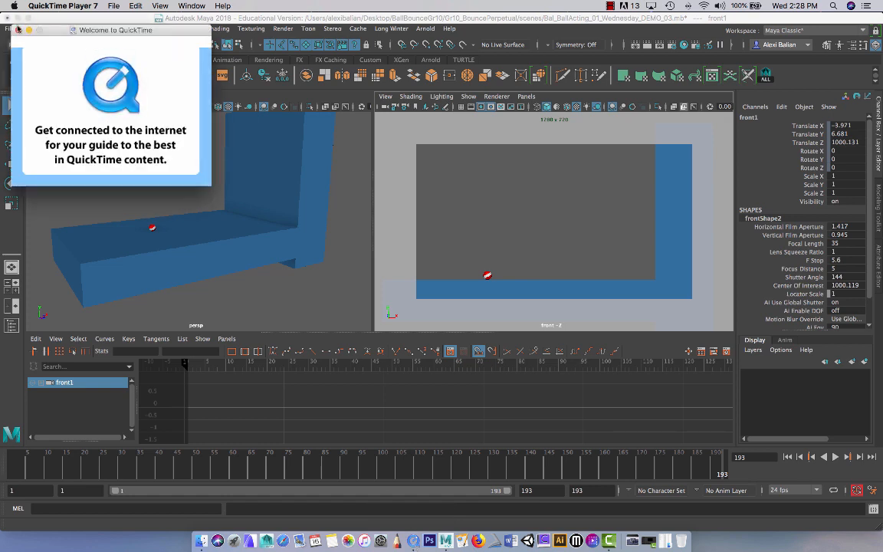
left_click(113, 6)
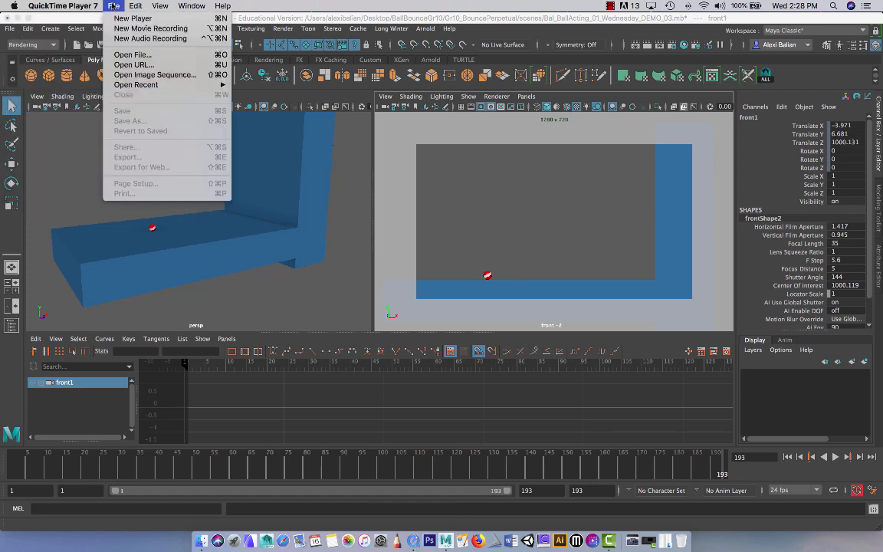
mouse_move(154, 75)
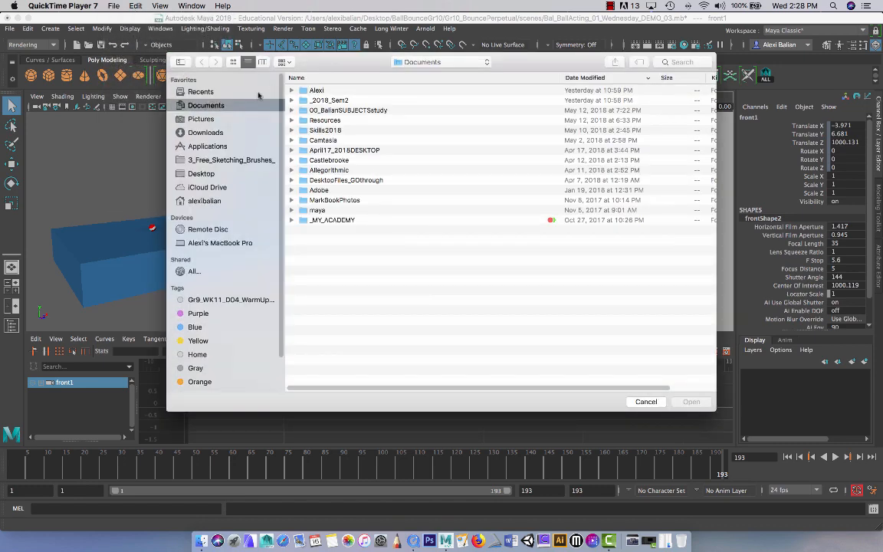
mouse_move(204, 176)
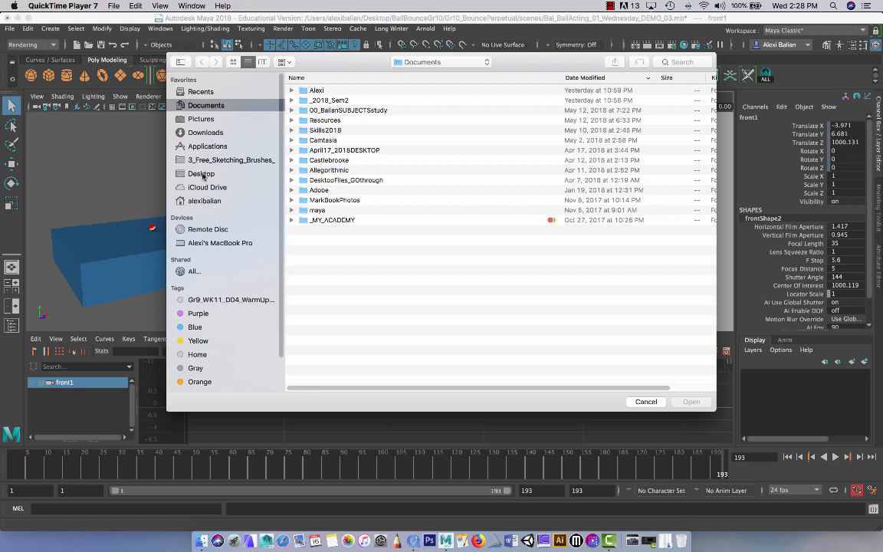
left_click(201, 173)
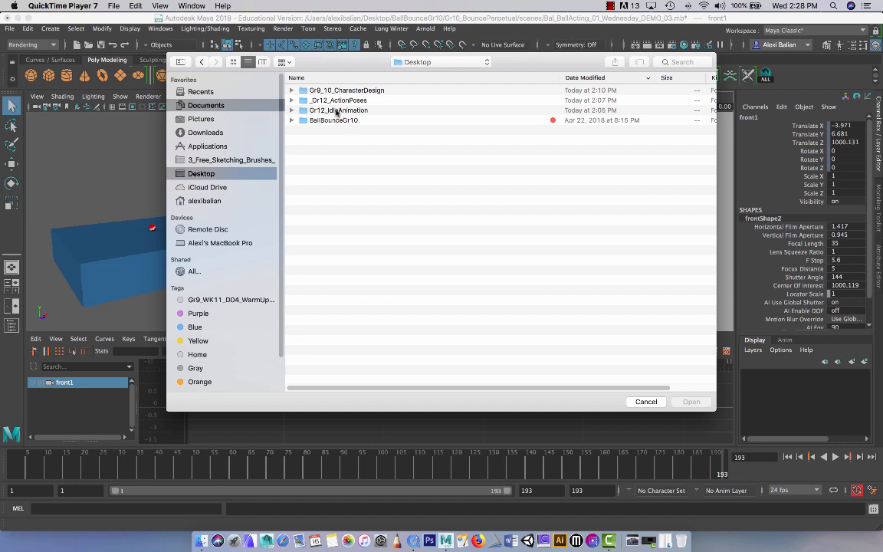
double_click(334, 120)
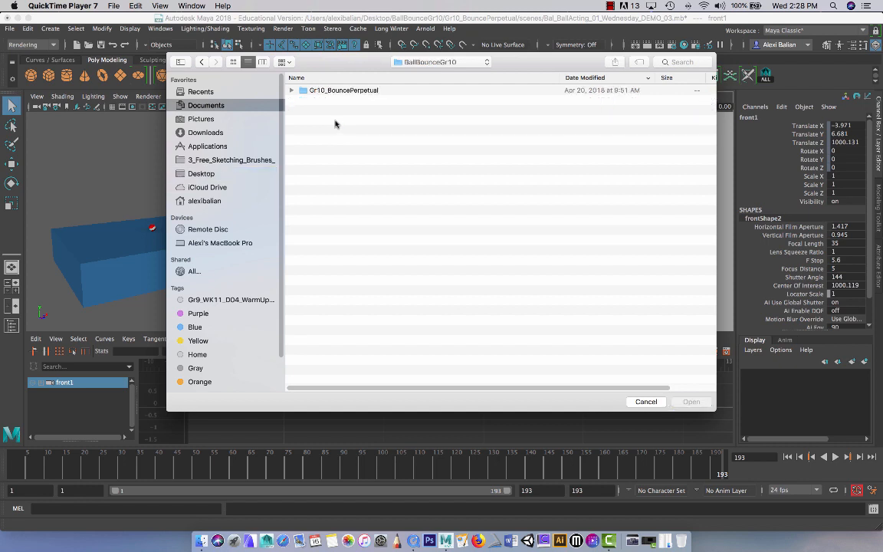
double_click(343, 89)
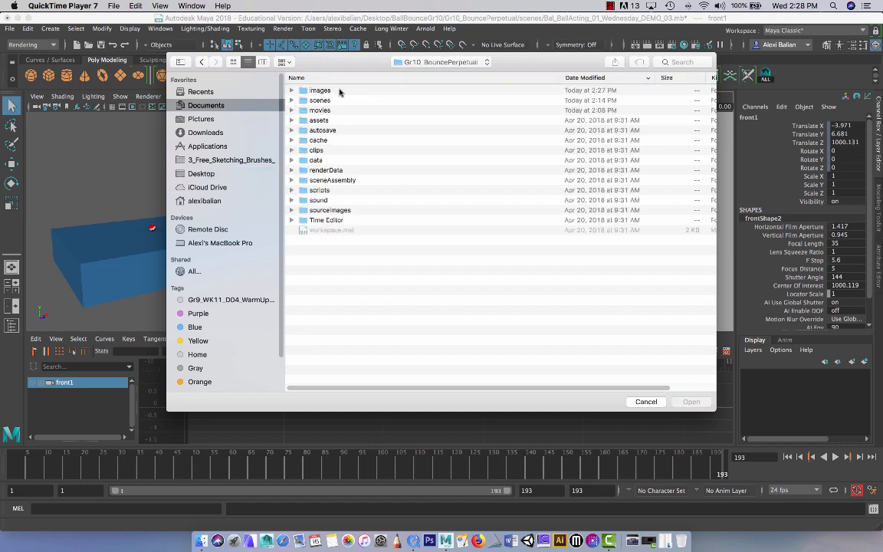
double_click(320, 89)
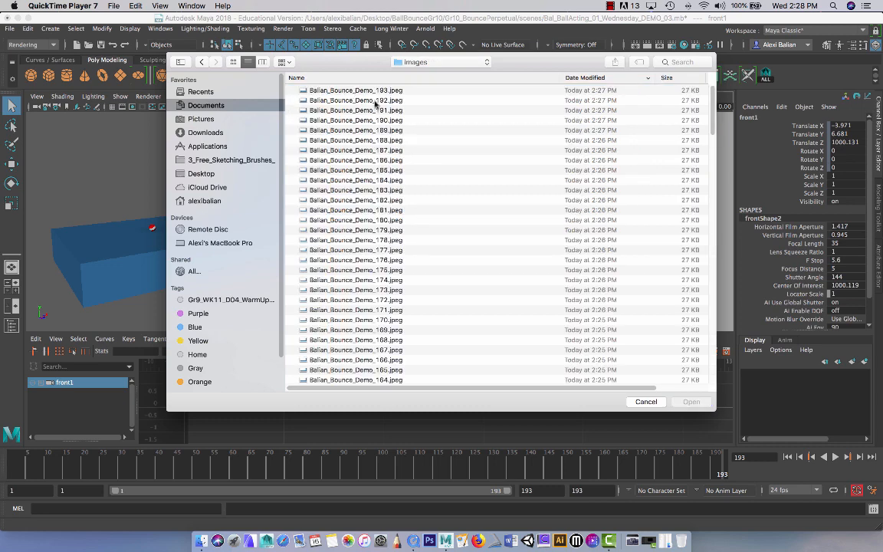
scroll("down", 3)
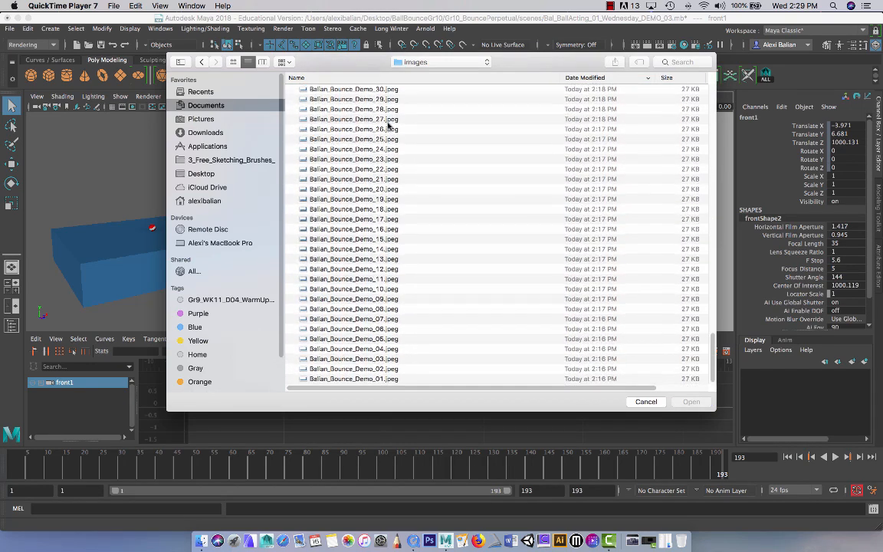
mouse_move(355, 382)
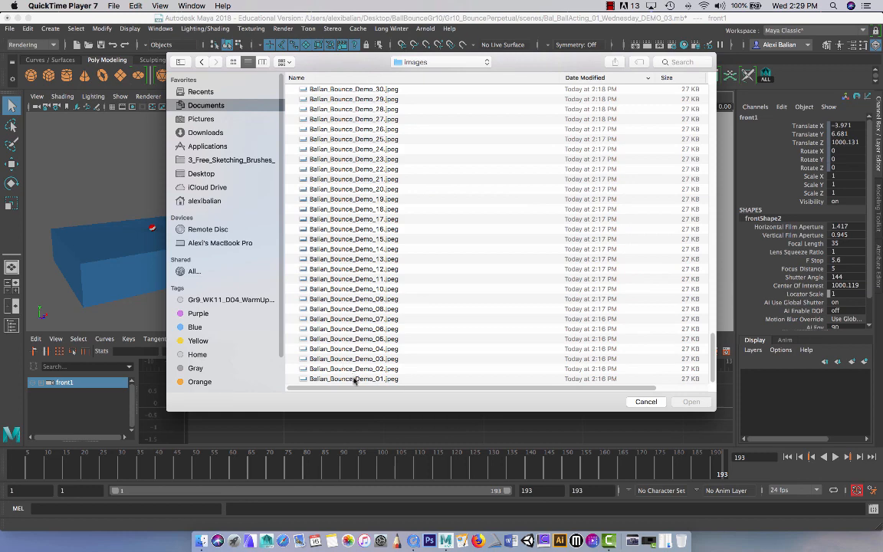
left_click(353, 379)
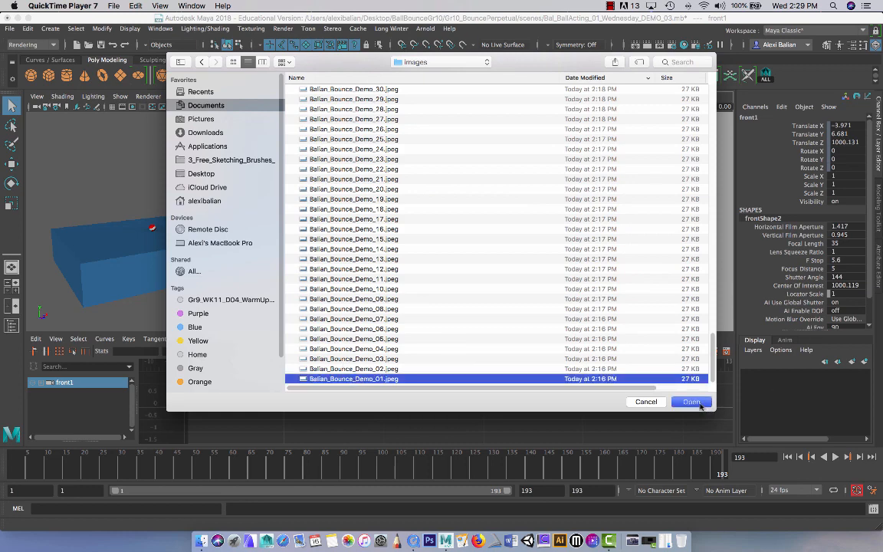
left_click(691, 402)
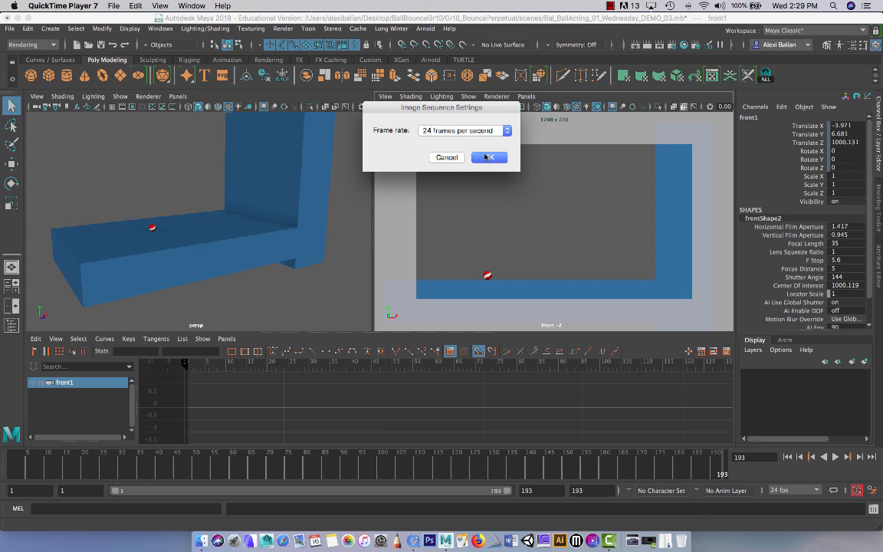
- Accept 24 frames per second, then play and pause the assembled ball-bounce movie
left_click(489, 157)
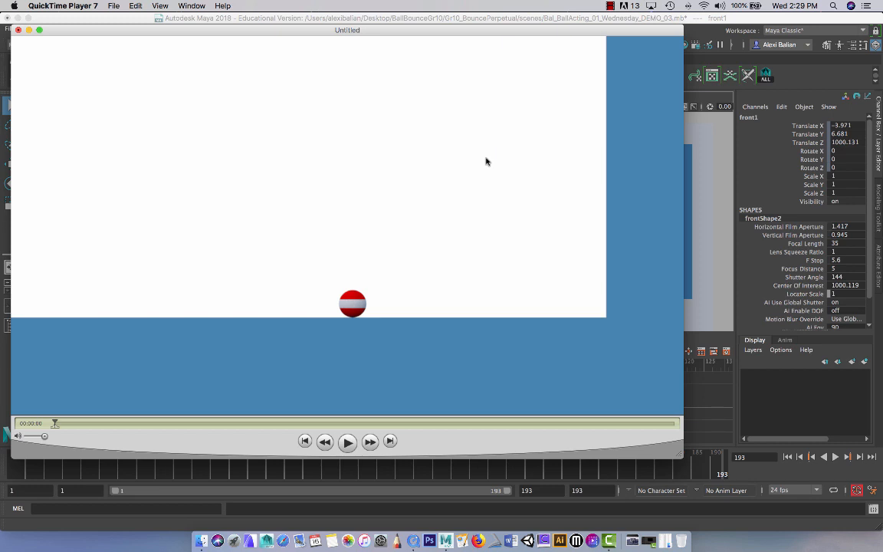
left_click(347, 441)
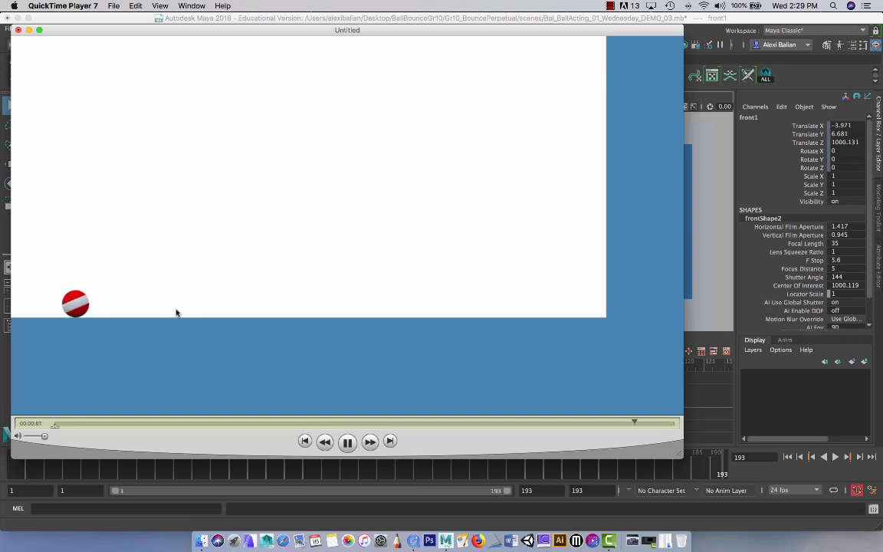
left_click(347, 441)
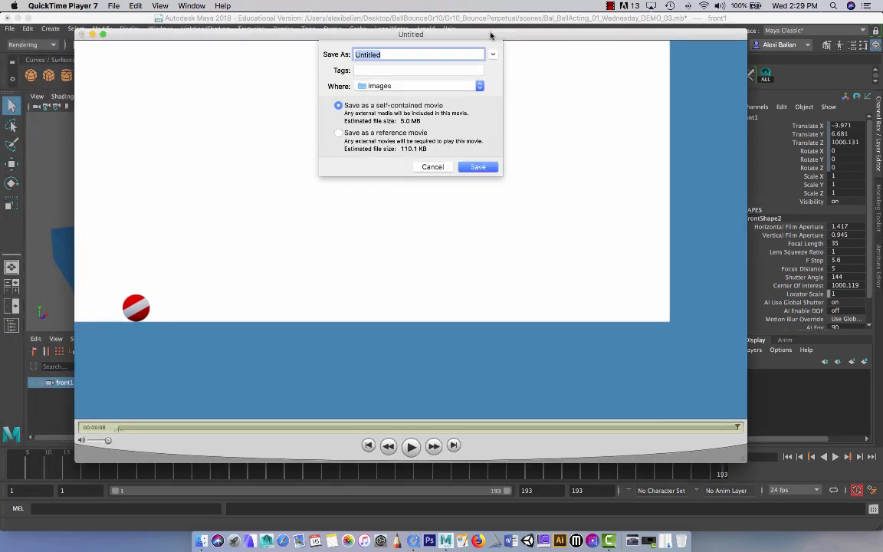
mouse_move(399, 102)
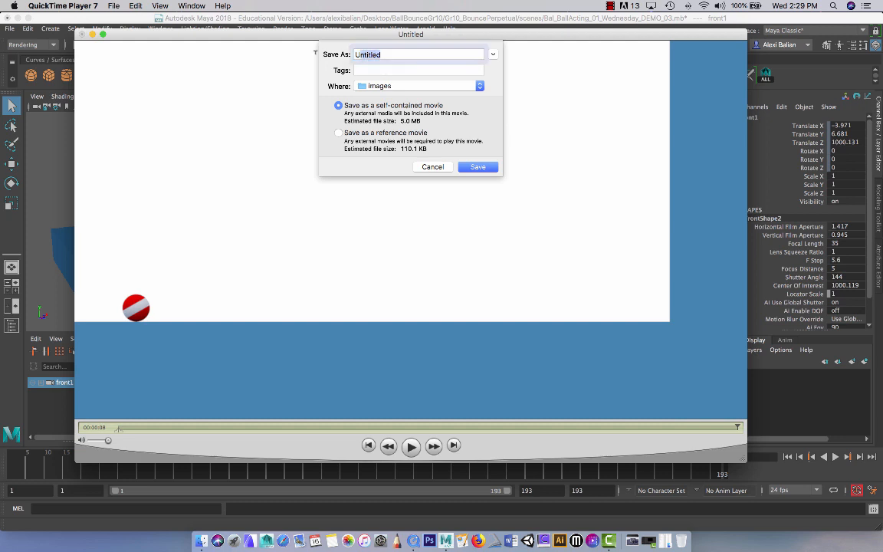
- Save the movie as a self-contained Balian_BallPersonality file, then return to Maya
type("BallPersonality_fina")
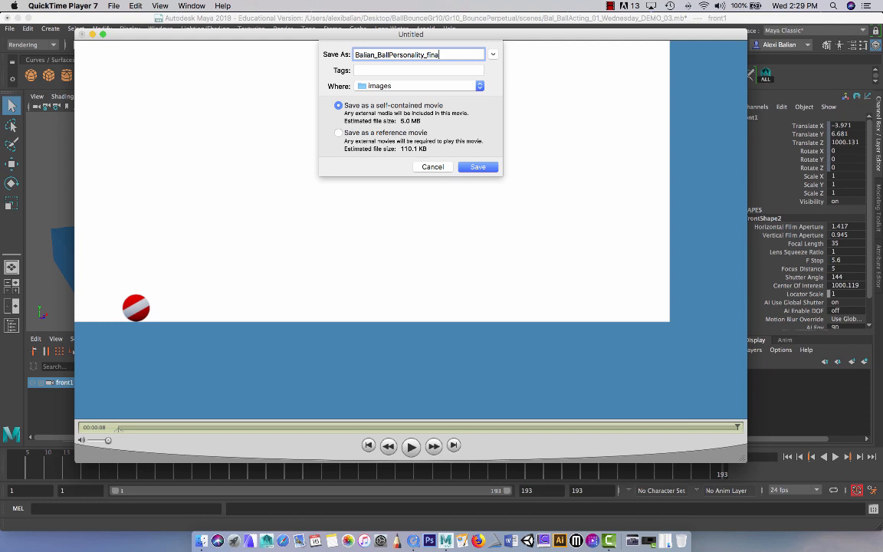
left_click(478, 167)
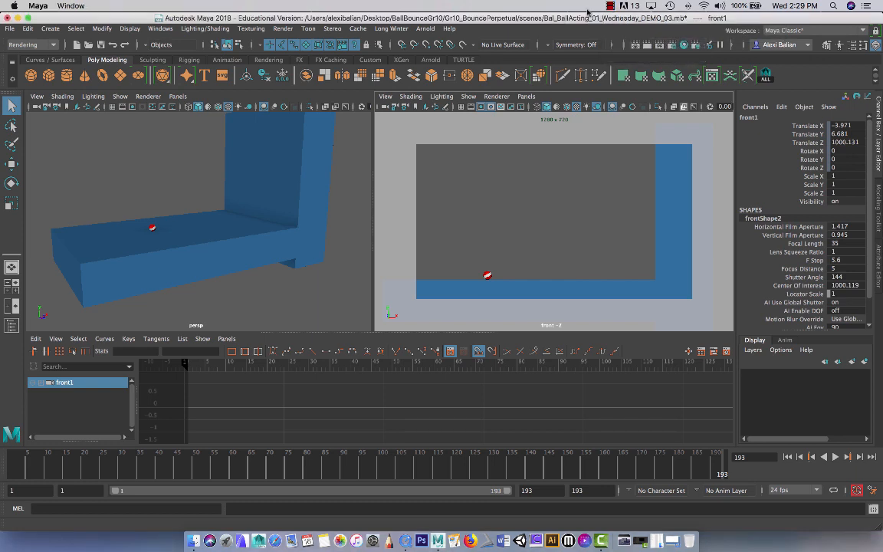
left_click(612, 6)
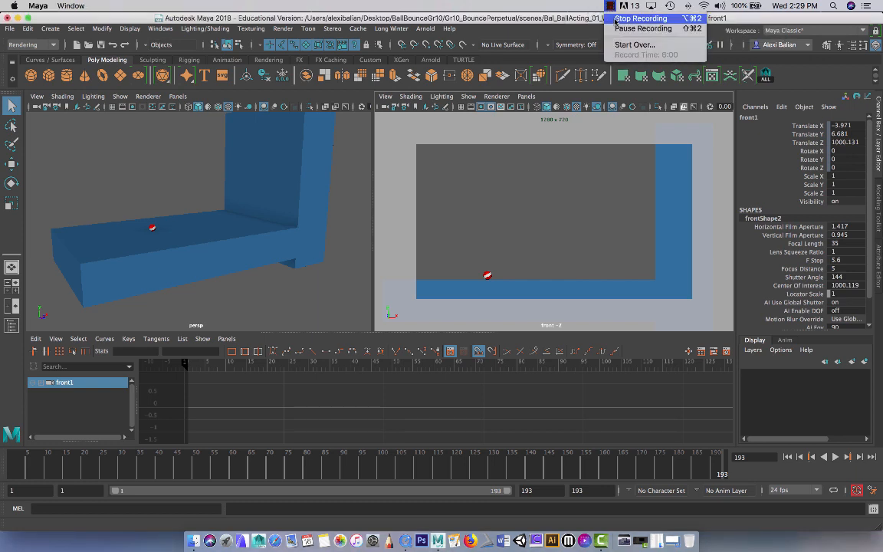